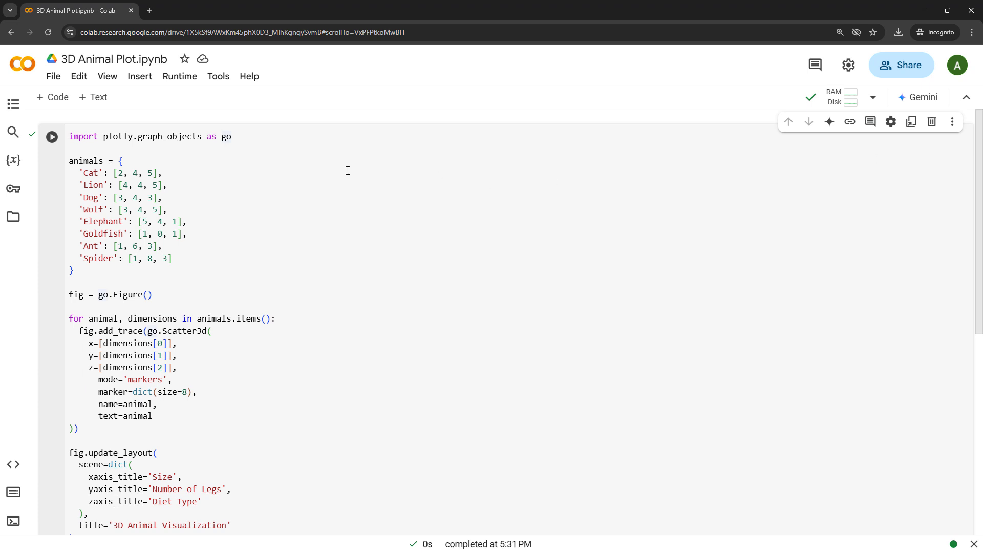
Execute the Plotly cell and scroll to the '3D Animal Visualization' plot of eight animals
left_click(52, 136)
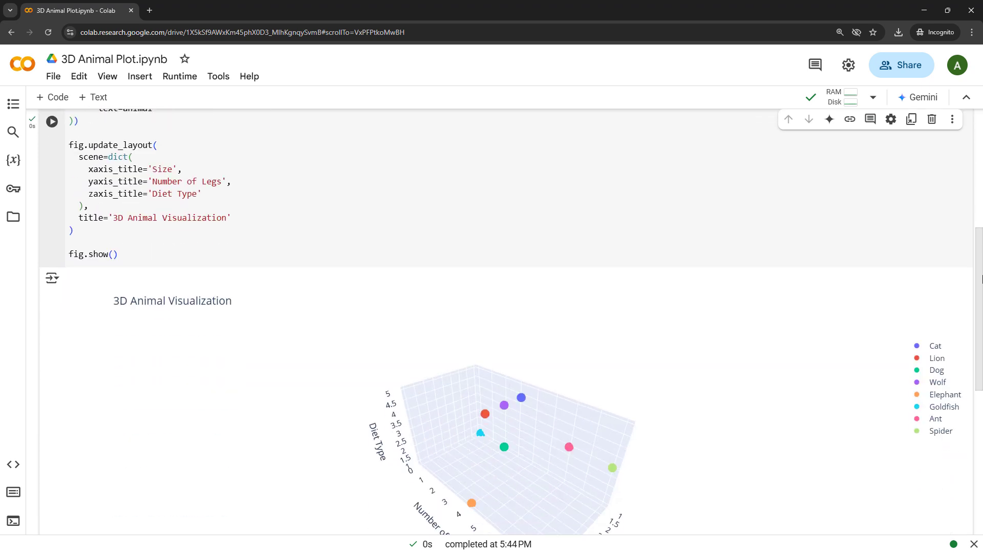
scroll("down", 3)
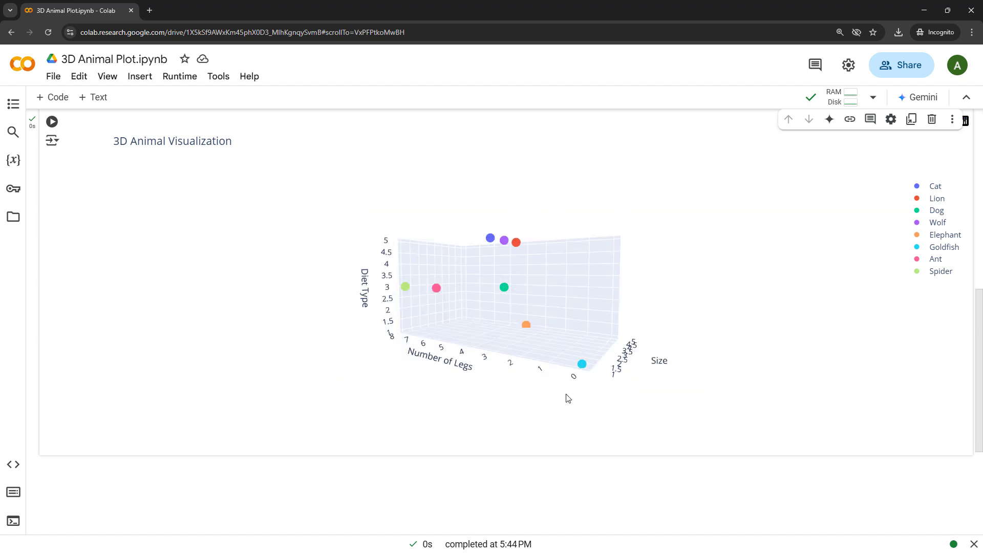
mouse_move(582, 364)
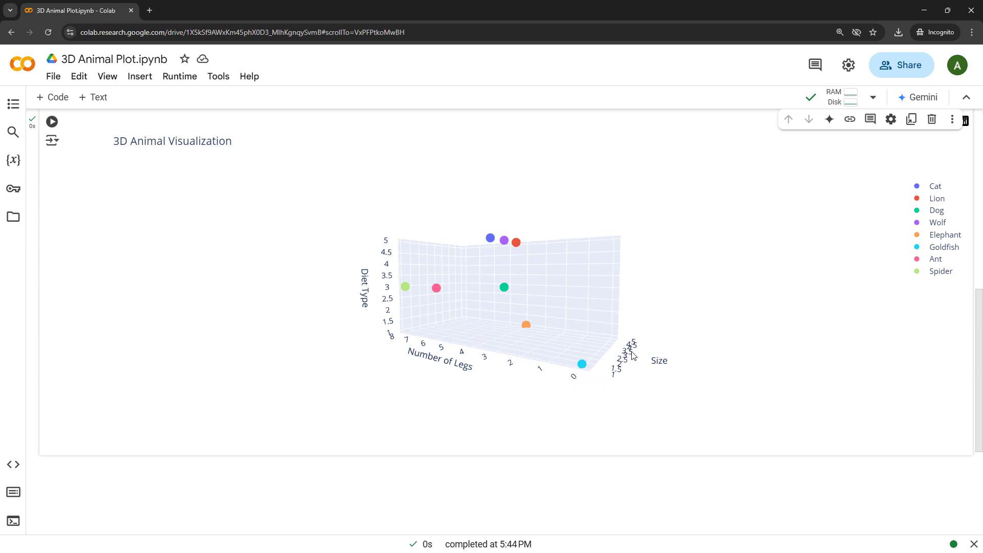
mouse_move(581, 364)
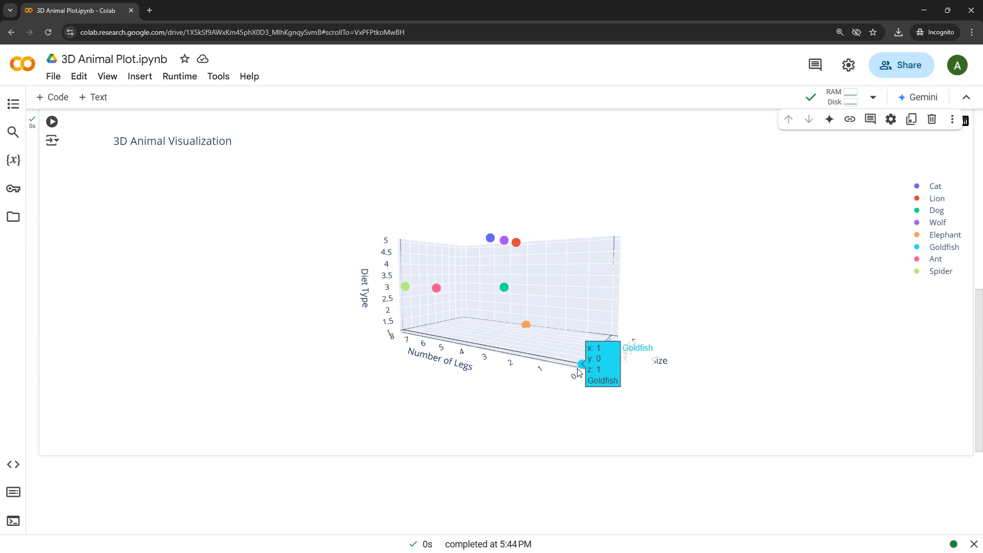
mouse_move(472, 294)
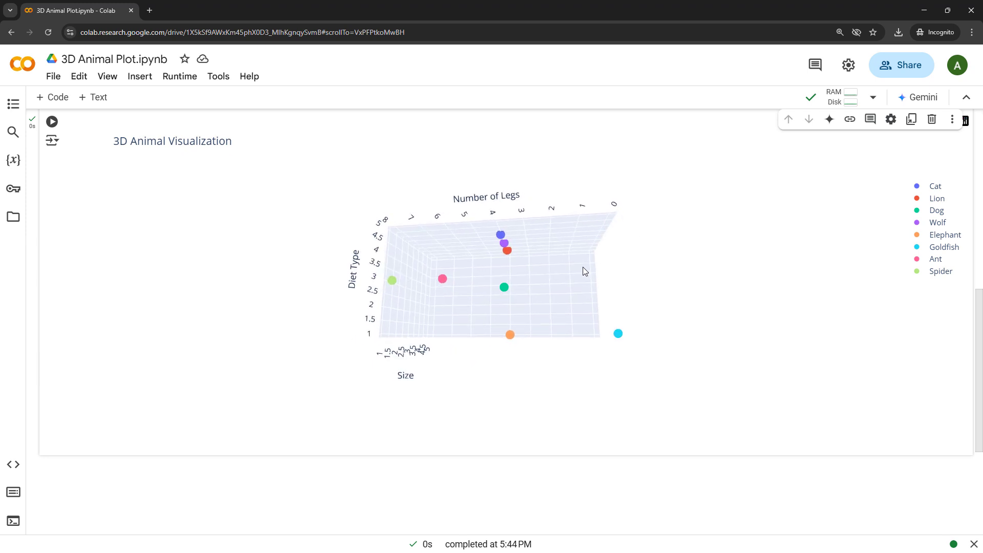
mouse_move(501, 235)
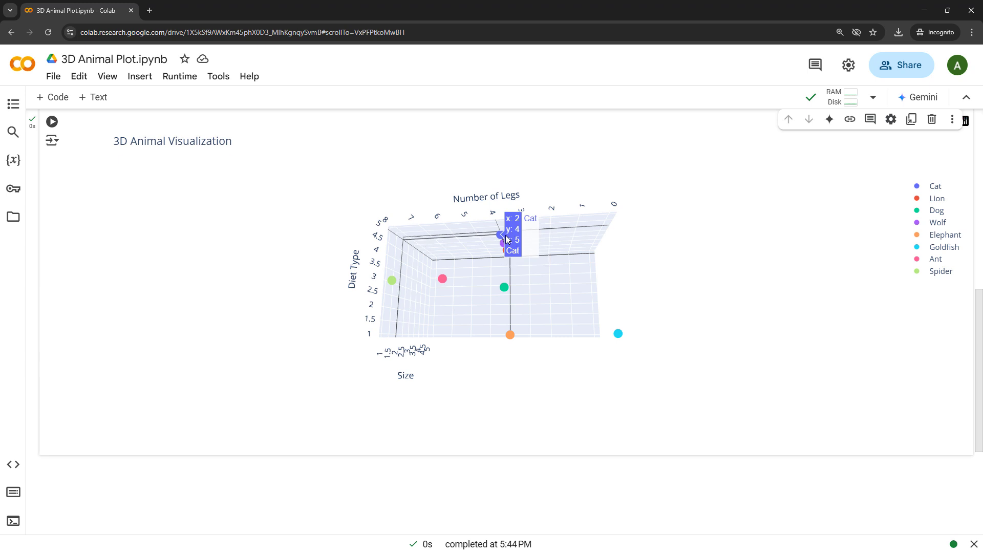
mouse_move(507, 252)
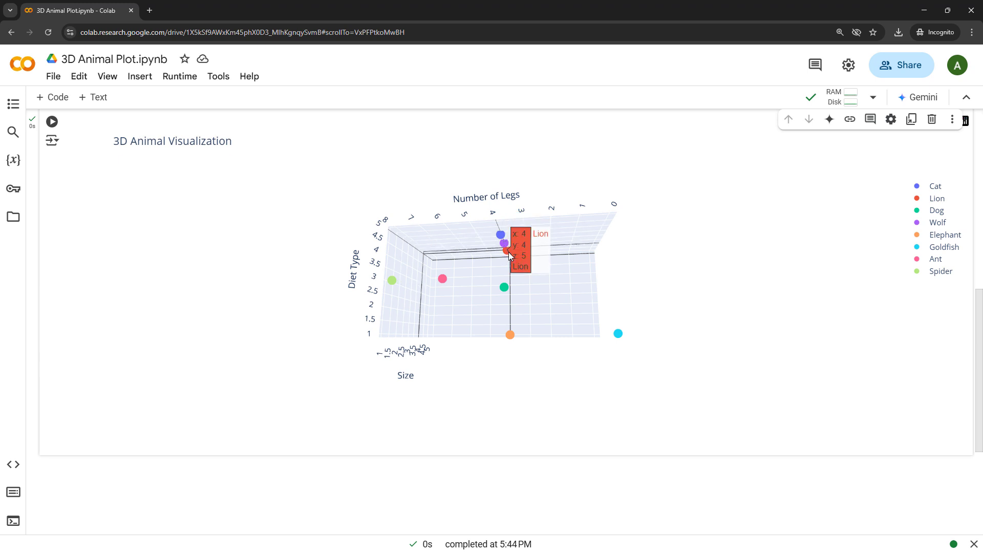
mouse_move(503, 289)
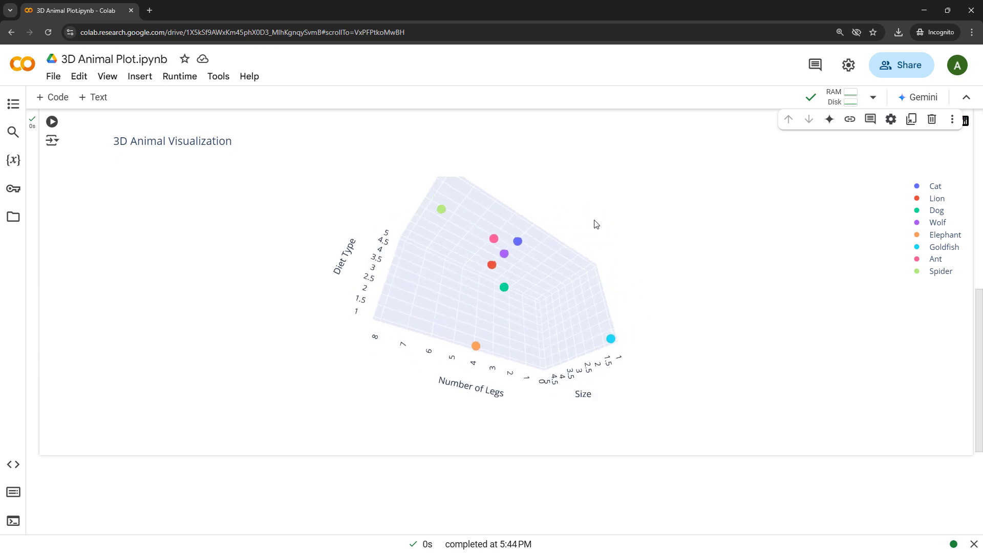
mouse_move(503, 253)
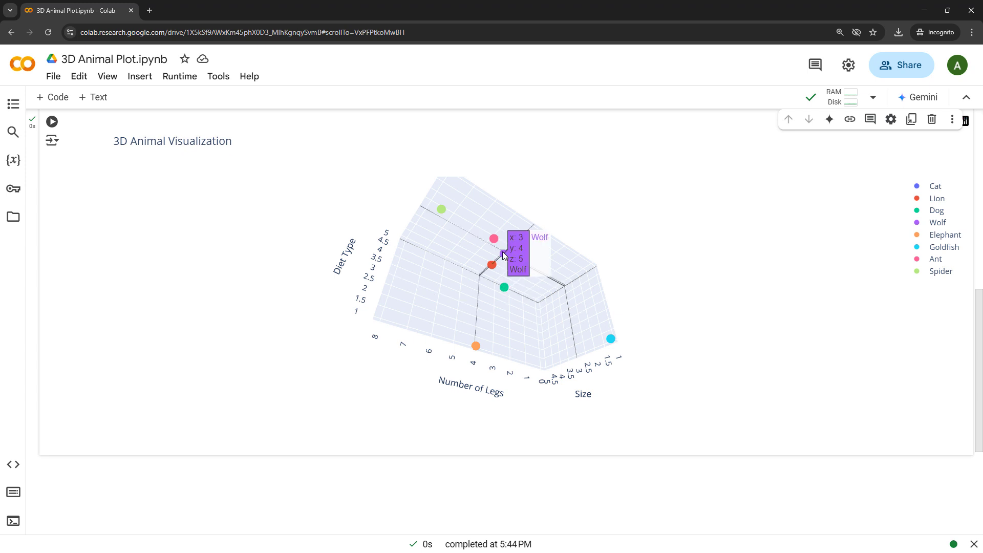
mouse_move(494, 266)
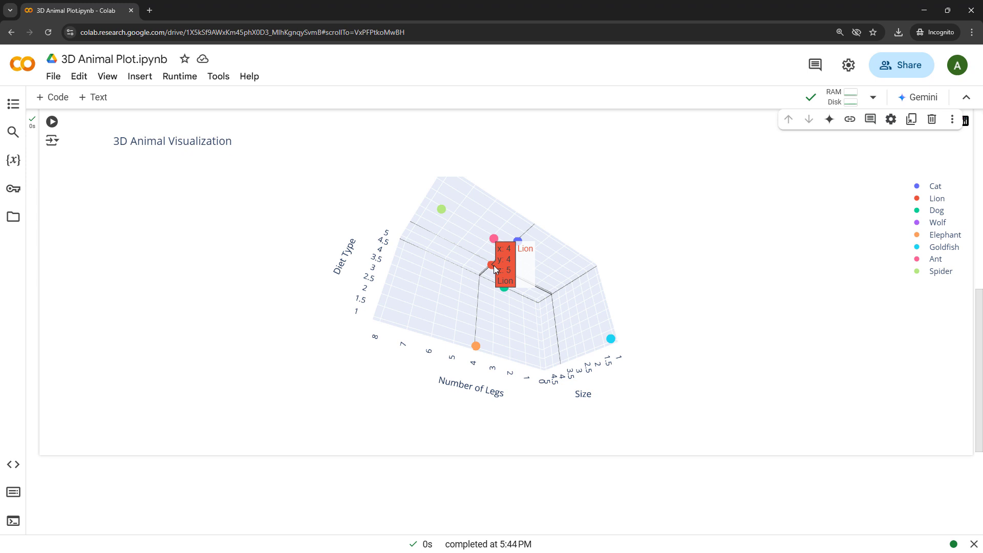
mouse_move(543, 262)
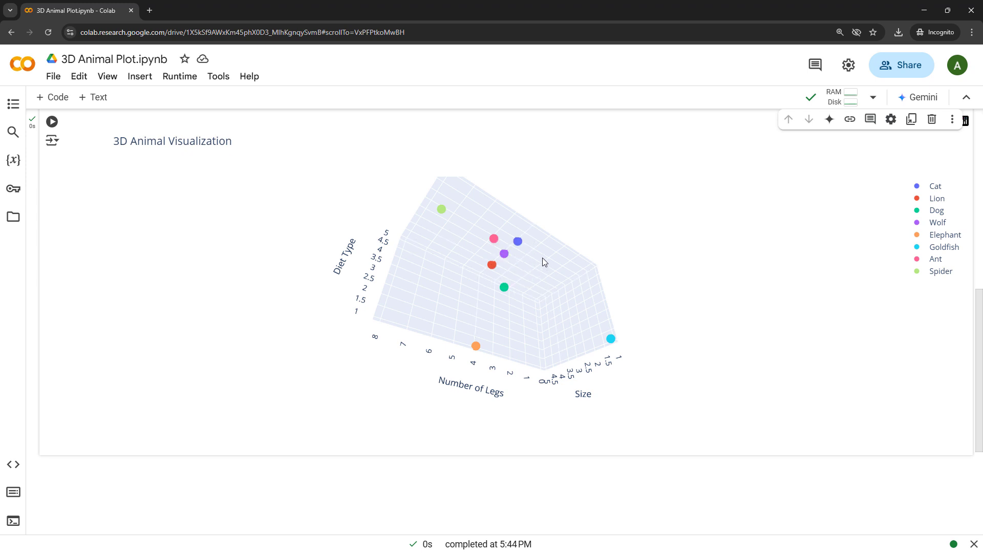